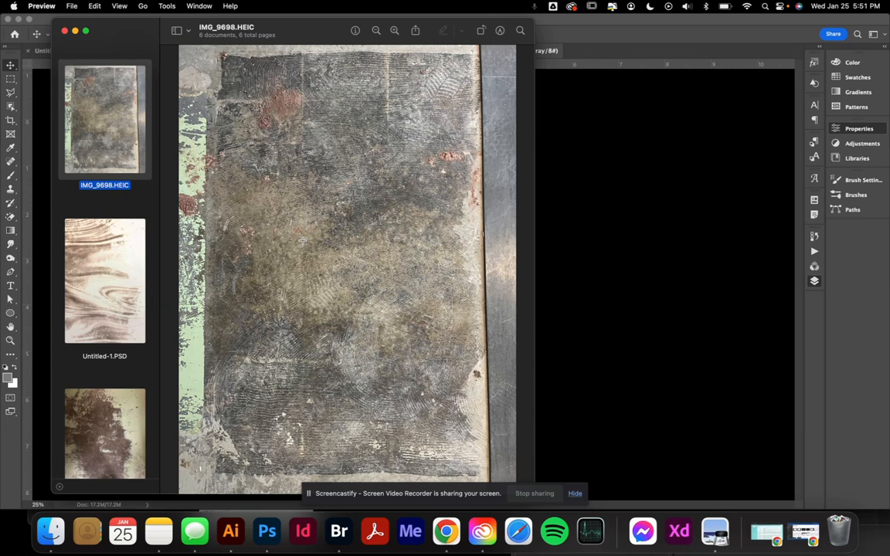
- Browse the mossy IMG_9698, swirl Untitled-1.PSD, stained IMG_9696 and grey IMG_0026 textures in Preview
left_click(104, 281)
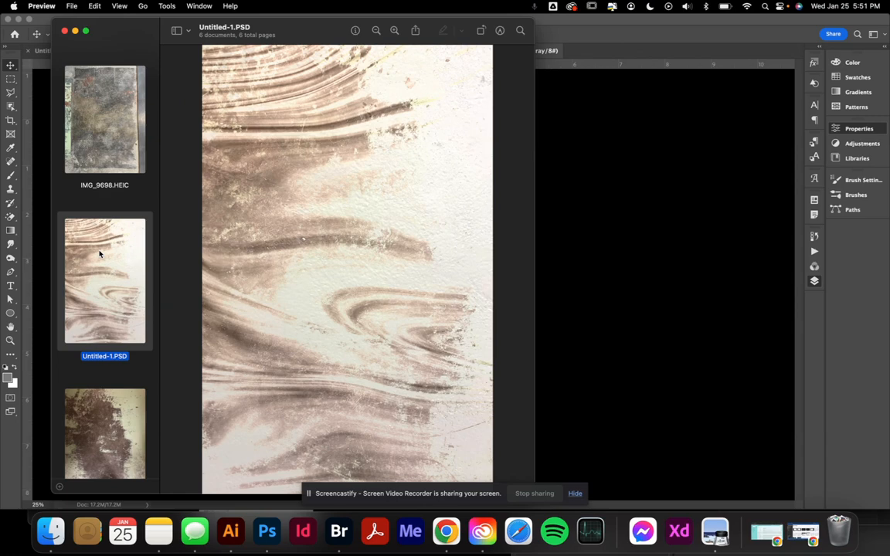
left_click(105, 120)
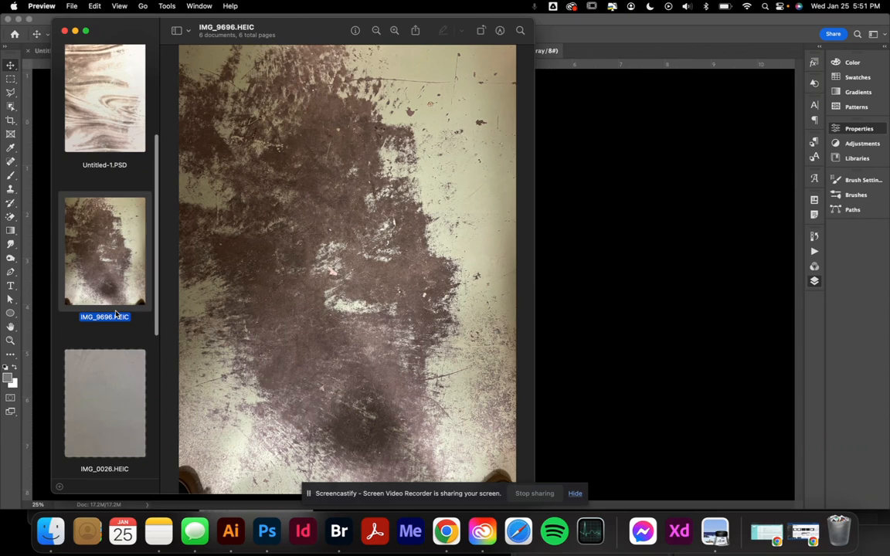
left_click(104, 296)
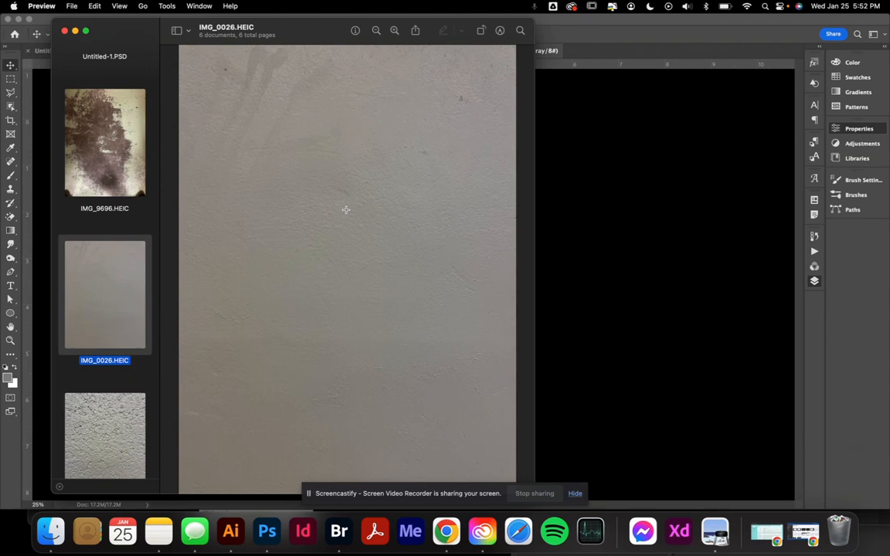
left_click(105, 435)
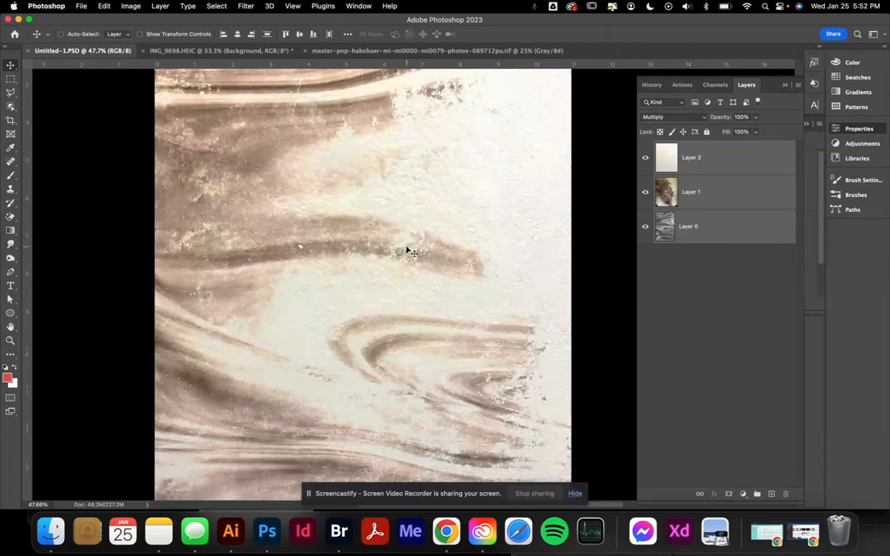
- Switch to the Untitled-1.PSD document in Photoshop, showing Layer 0, Layer 1 and Layer 2
left_click(220, 50)
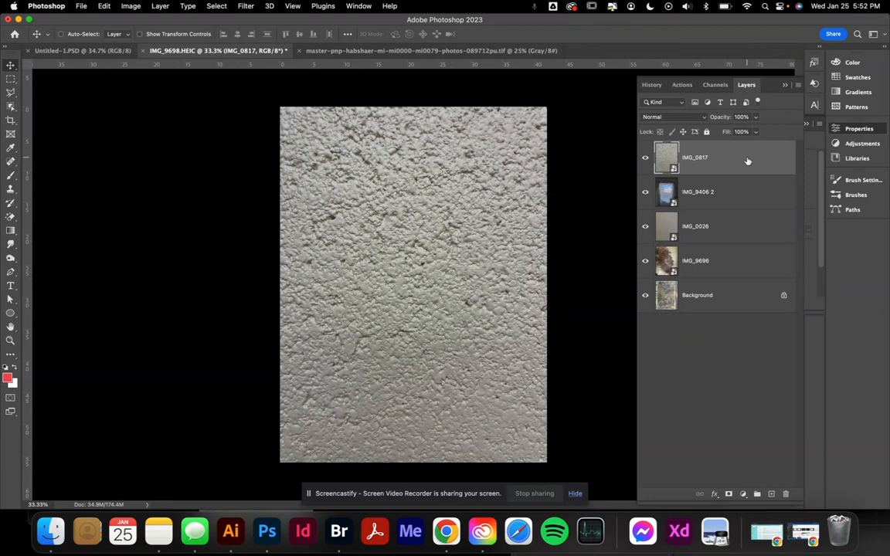
- Select the IMG_0817 layer and hide it to reveal the draped doorway photo
left_click(645, 157)
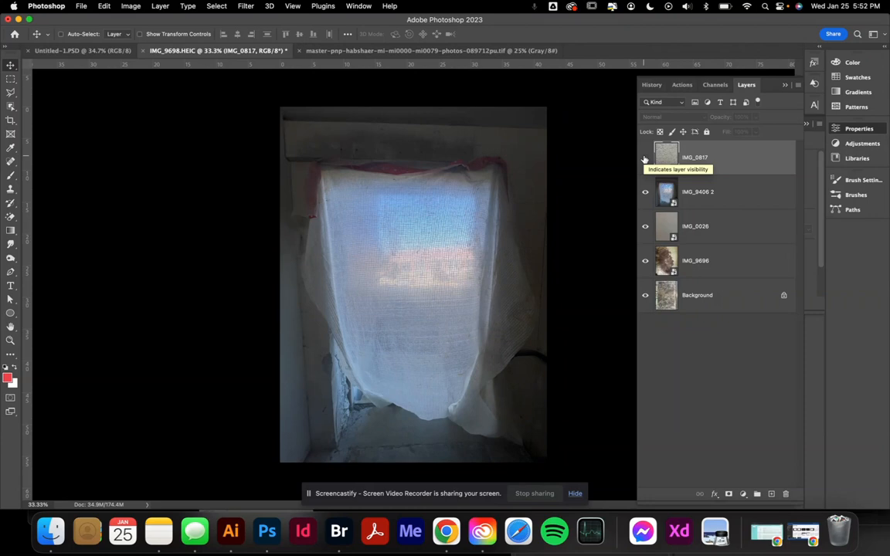
left_click(645, 158)
type("beam")
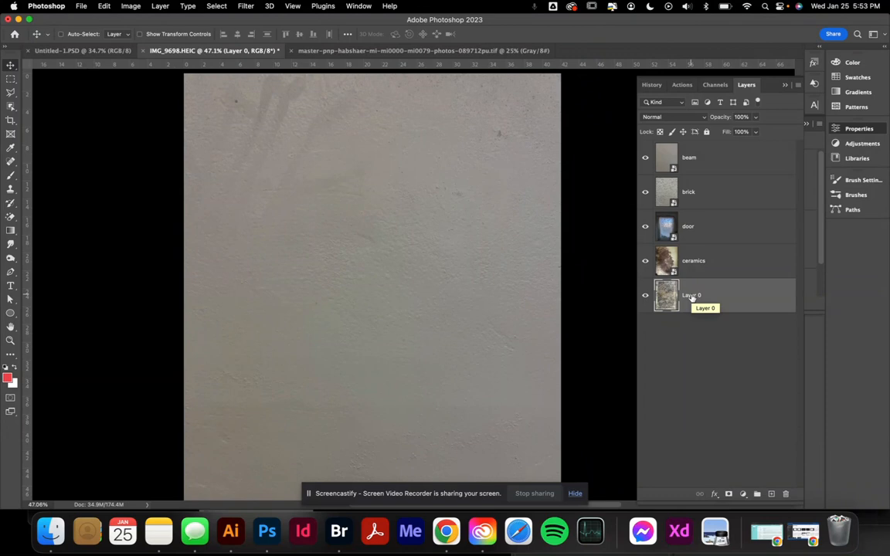
- Rename the bottom Layer 0 to floor, completing the five texture layer names
double_click(691, 296)
type("floor")
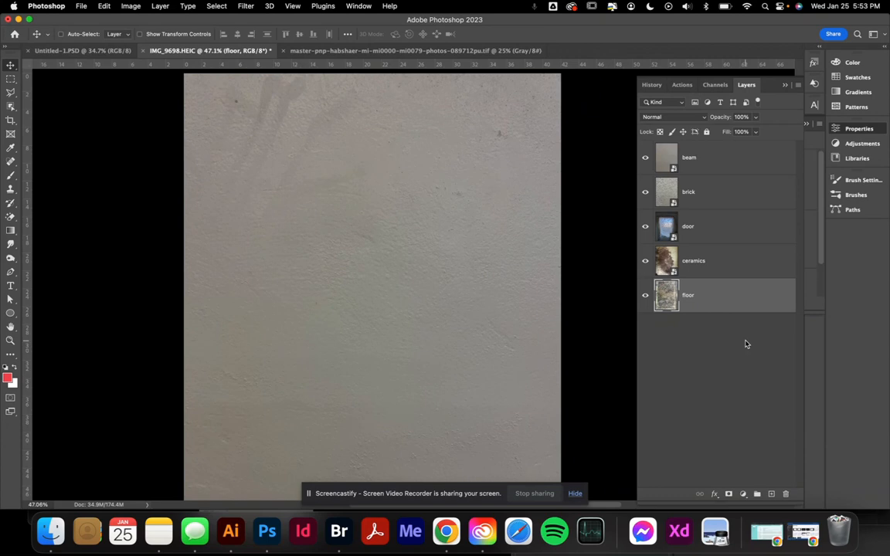
left_click(689, 157)
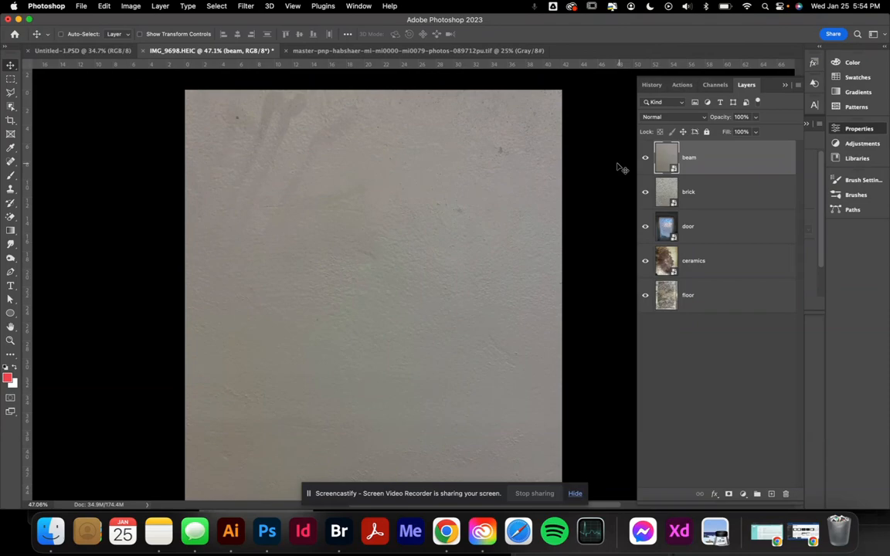
- Select the beam layer and set its blend mode to Linear Burn
left_click(671, 117)
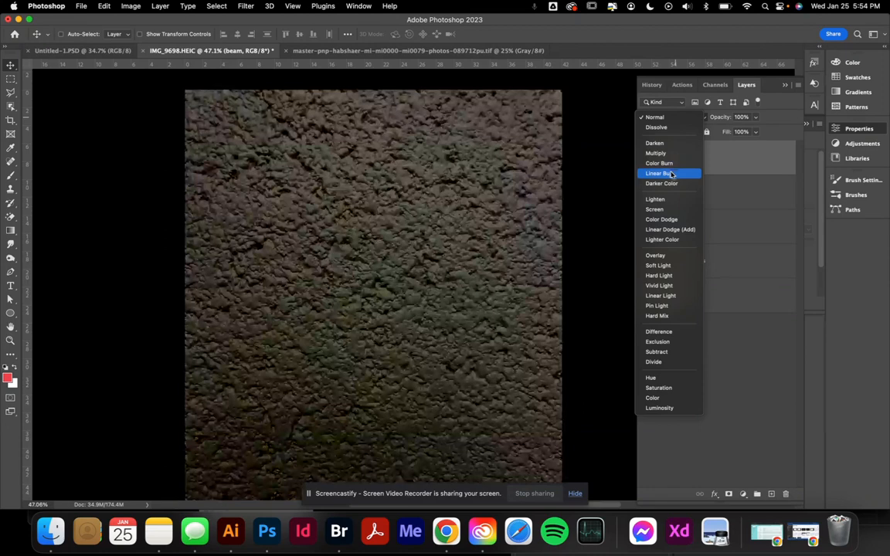
left_click(674, 117)
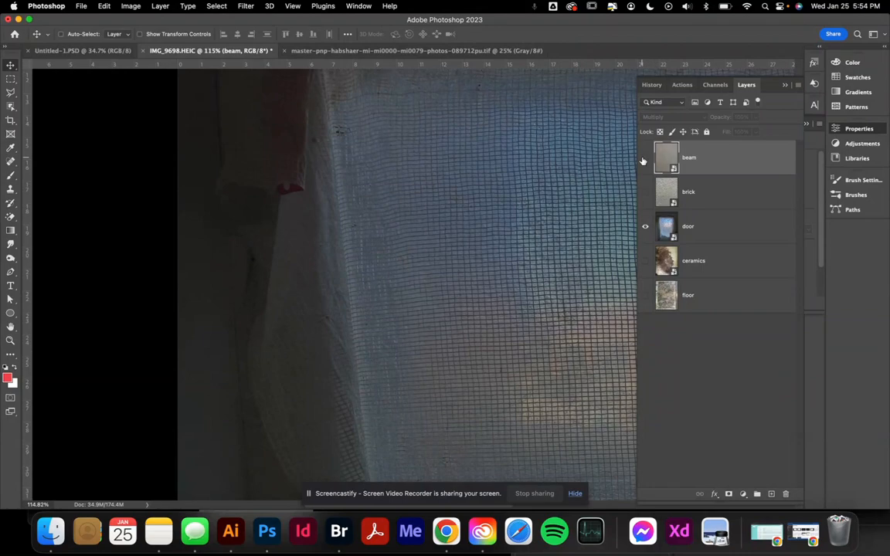
- Show the brick layer and compare Multiply, Difference and Darken blend modes over the door
left_click(665, 117)
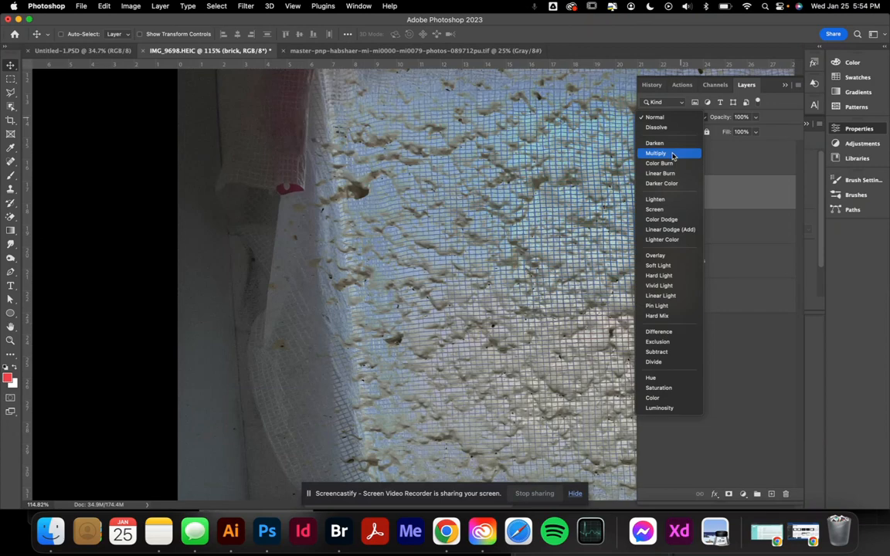
left_click(656, 153)
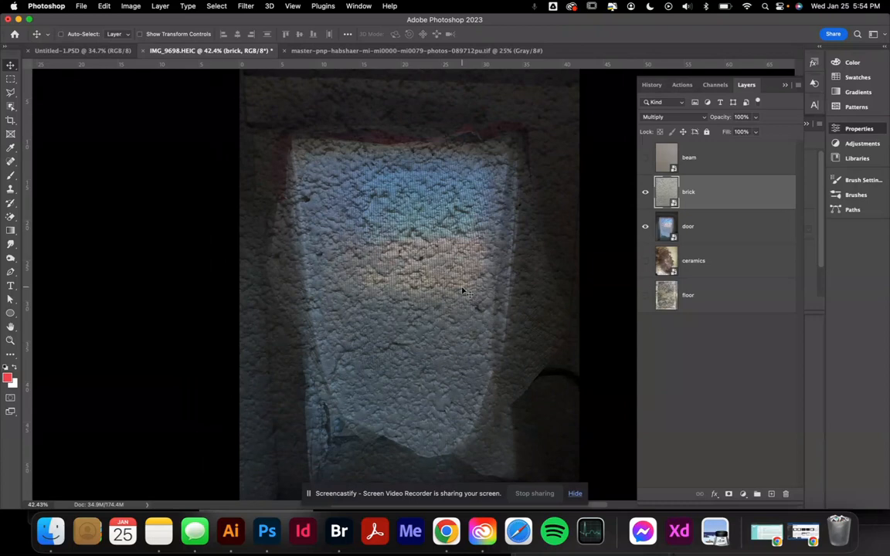
left_click(671, 117)
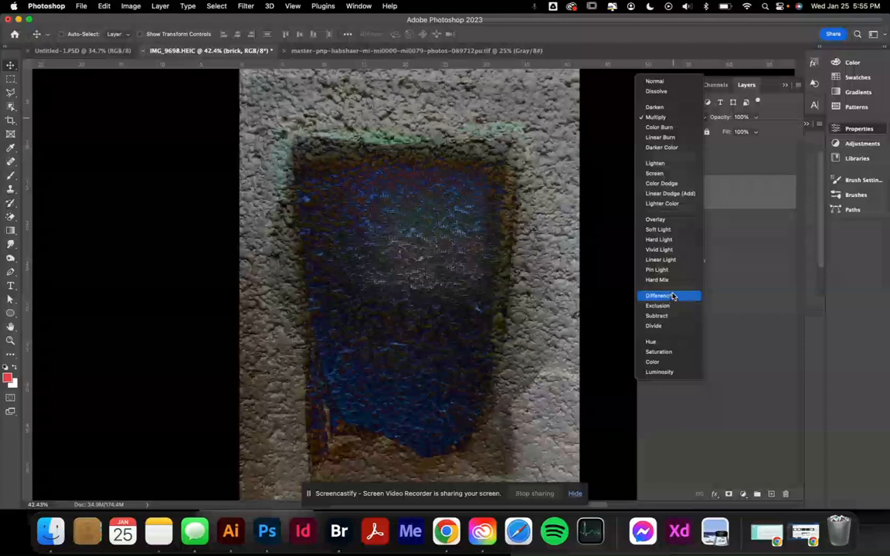
left_click(656, 107)
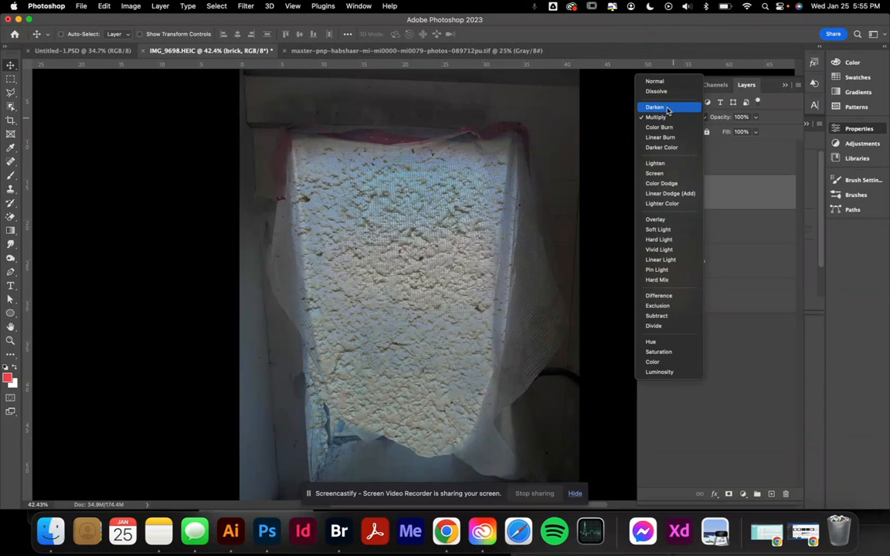
left_click(655, 116)
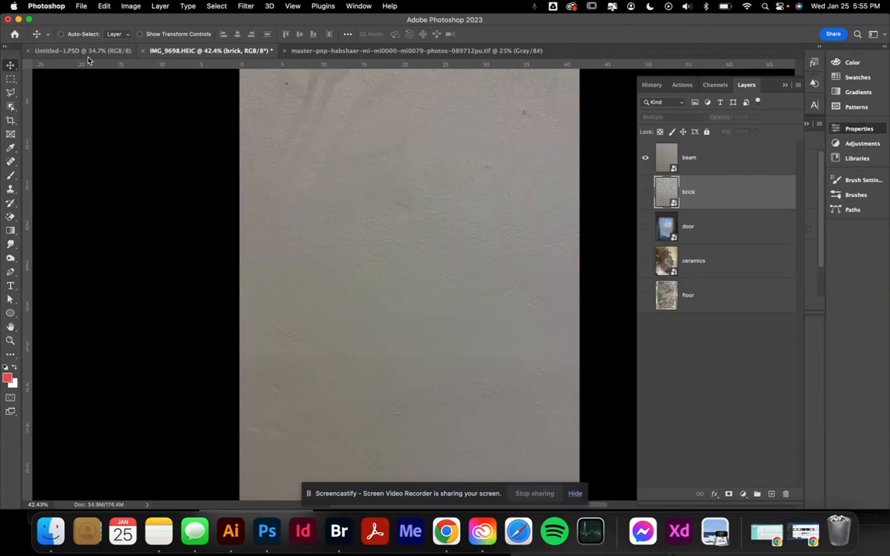
- Select the new red-and-white clouds layer above floor and bring it into Liquify
left_click(687, 295)
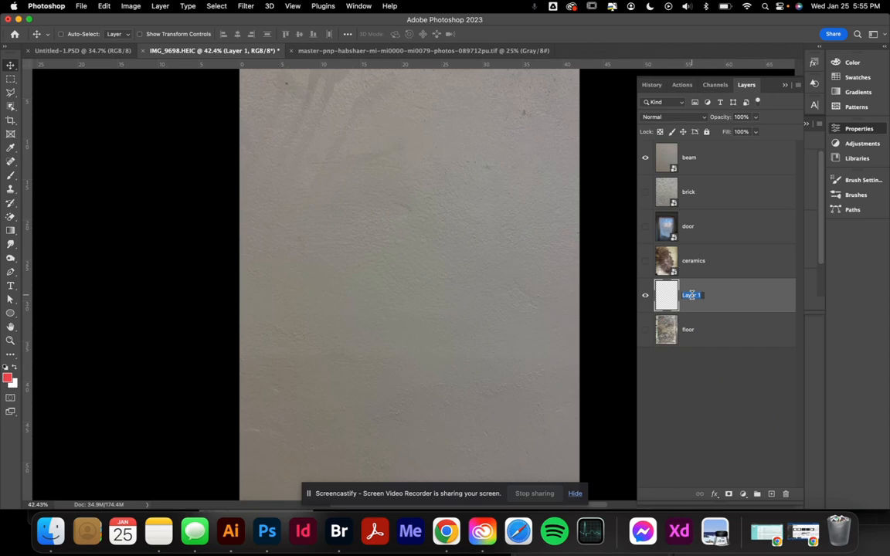
left_click(245, 6)
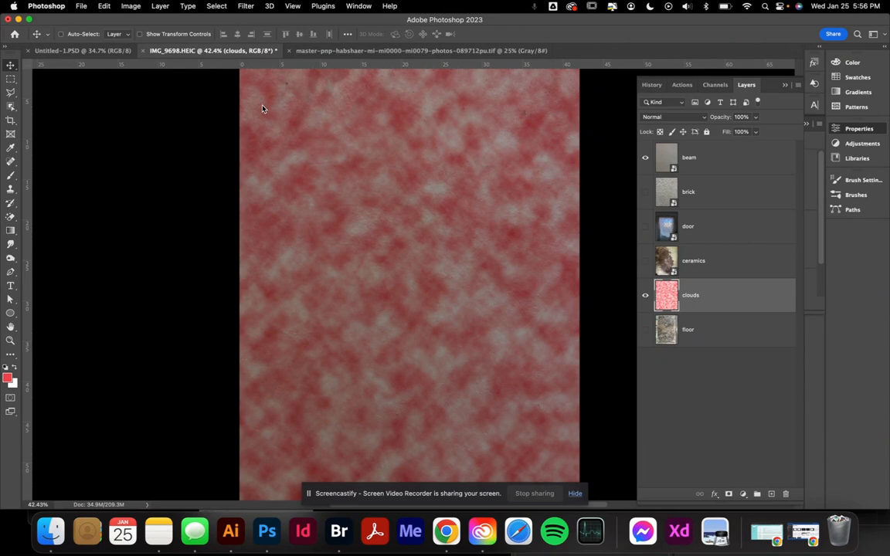
left_click(246, 5)
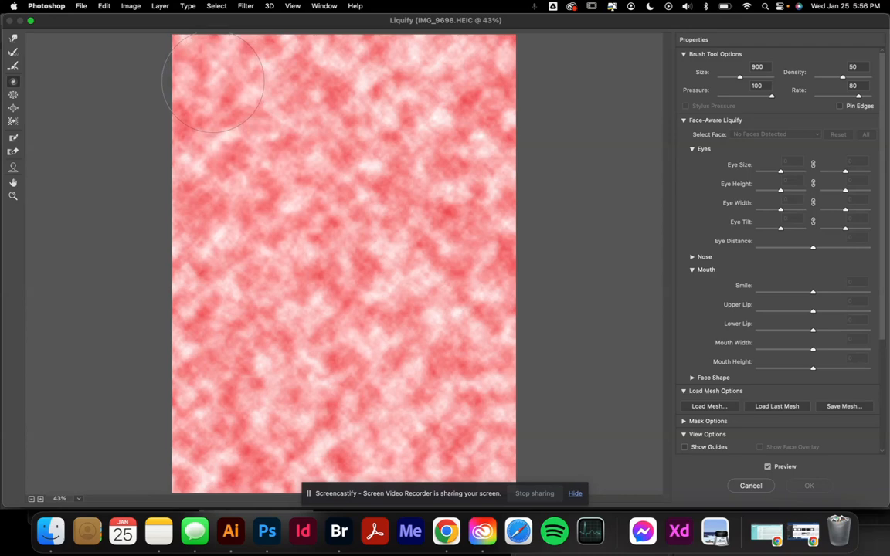
mouse_move(210, 78)
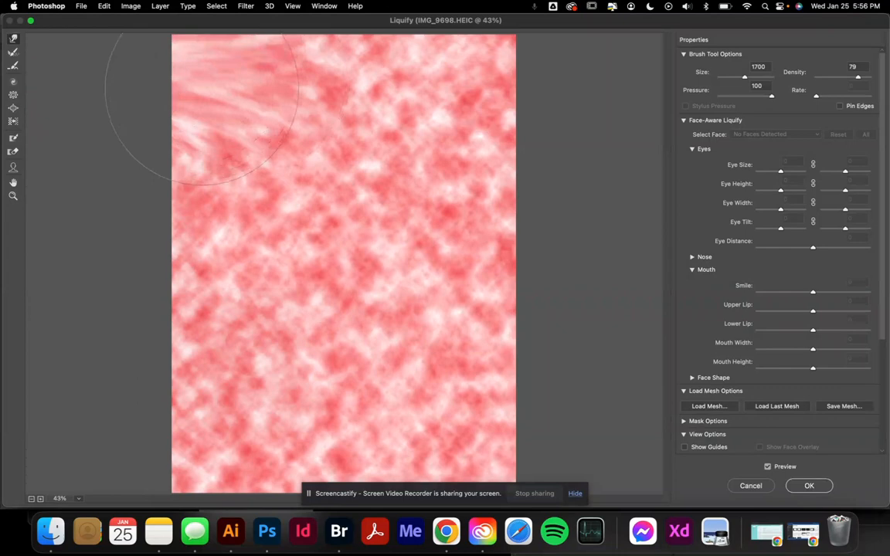
- Forward Warp the top-left and central clouds into long horizontal pink streaks
left_click_drag(217, 108, 379, 170)
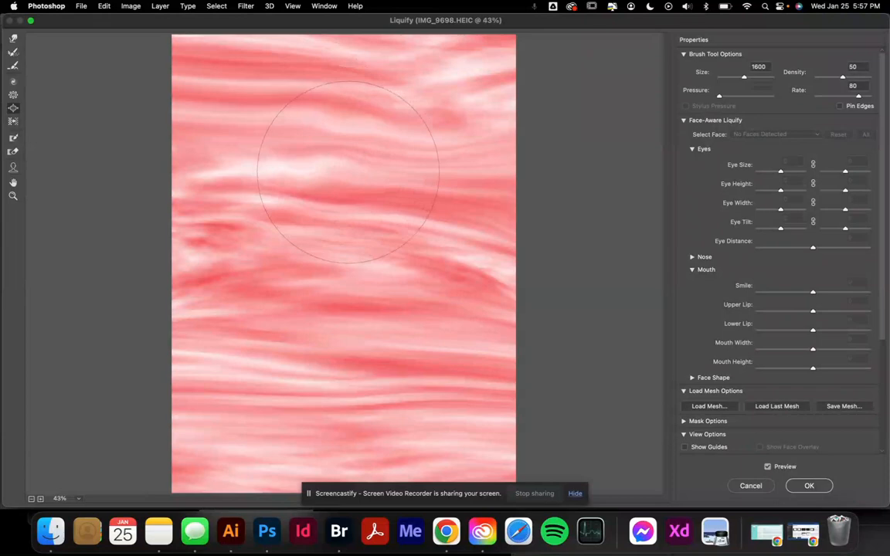
left_click_drag(348, 170, 475, 352)
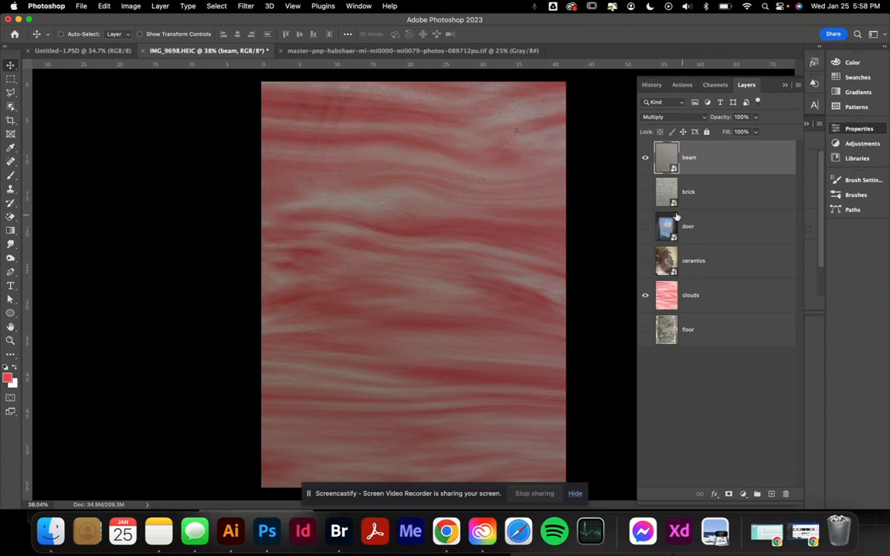
mouse_move(670, 333)
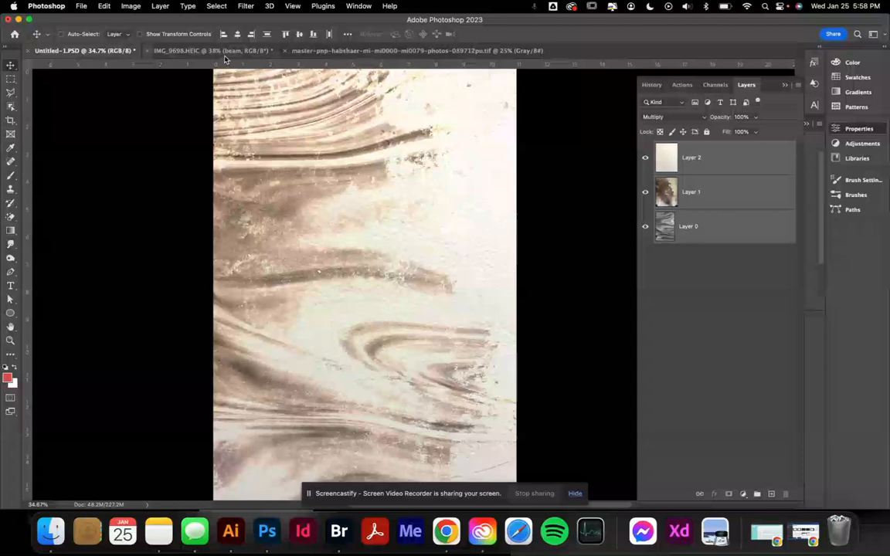
- Back in IMG_9698, apply Brightness/Contrast to beam with Brightness 82 and Contrast -8
left_click(130, 6)
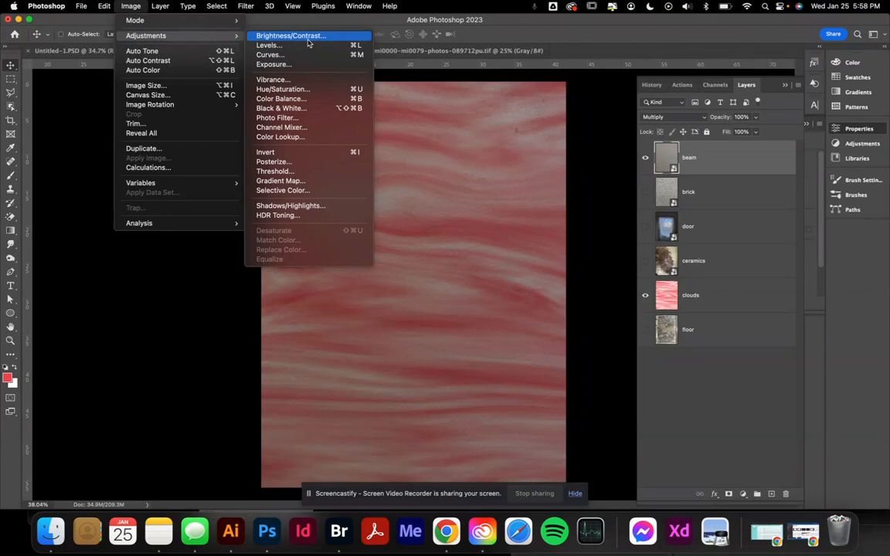
left_click(291, 35)
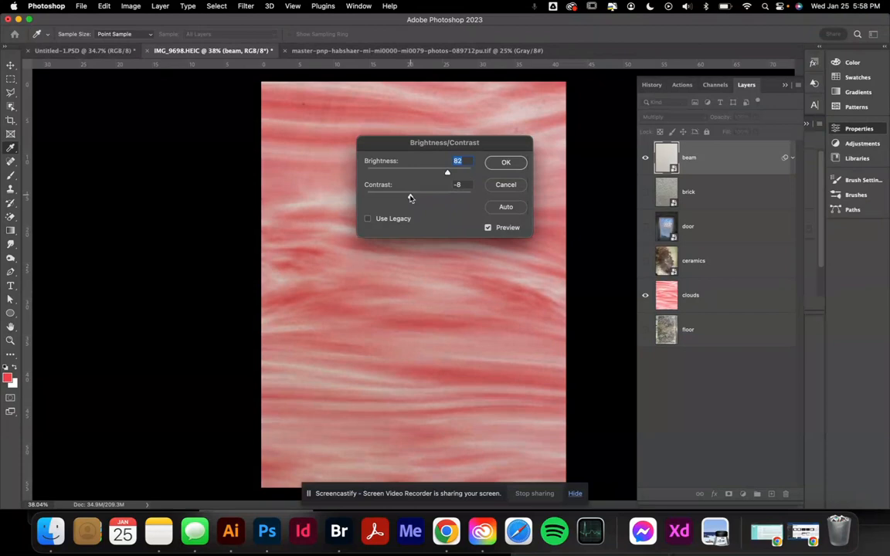
left_click(506, 162)
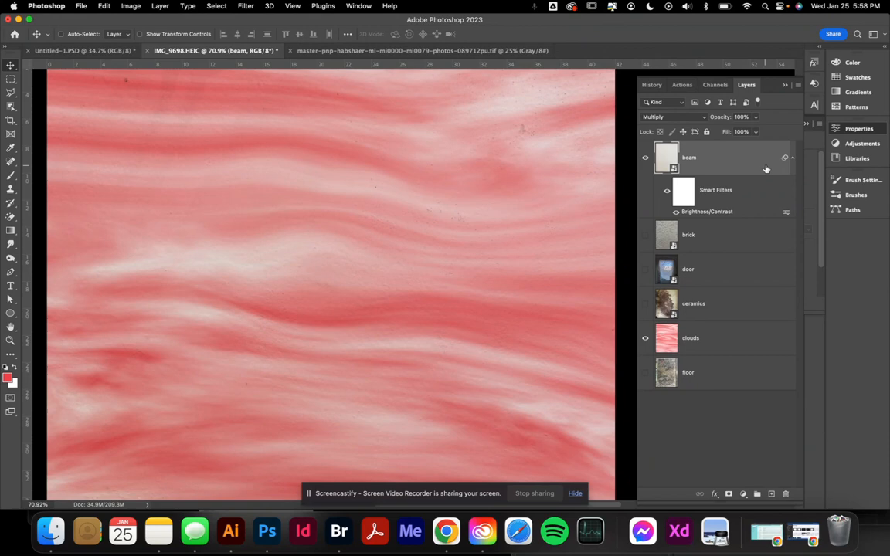
right_click(689, 158)
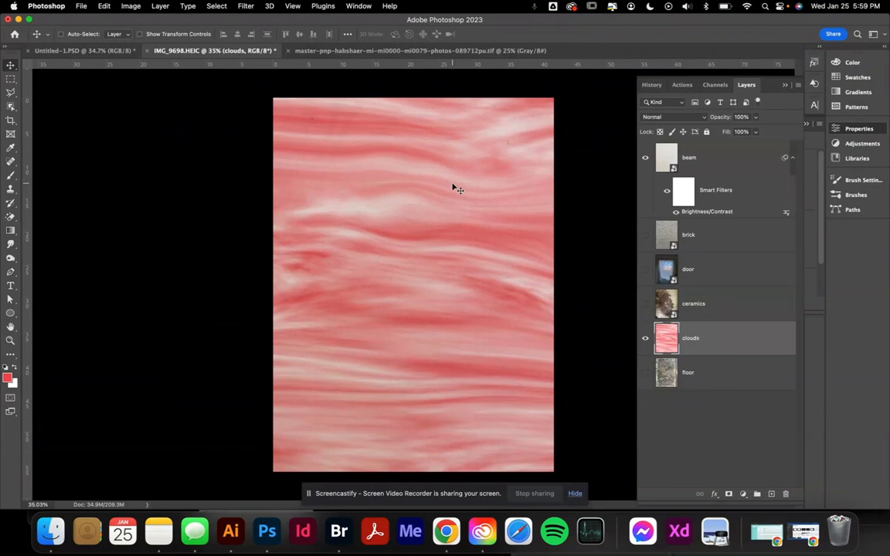
- Show the ceramics layer blended with Multiply and turn the door photo layer back on
left_click(668, 117)
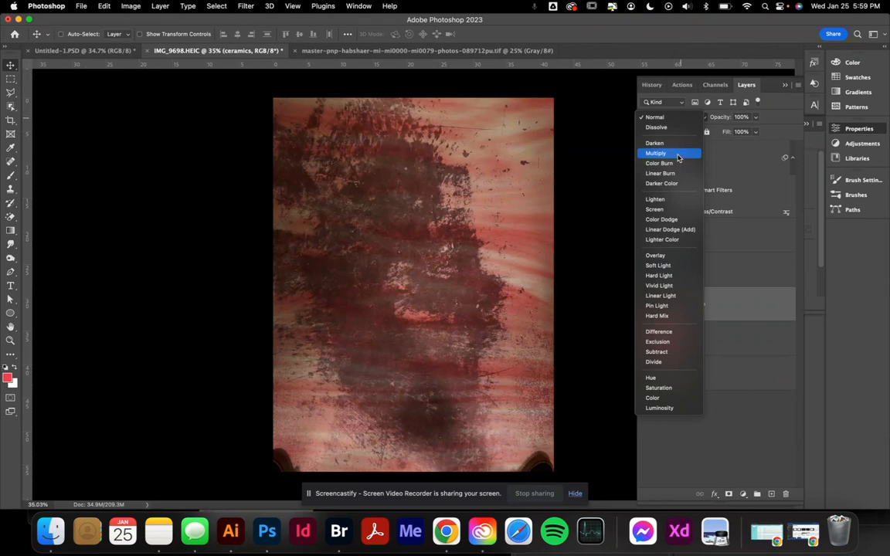
left_click(656, 153)
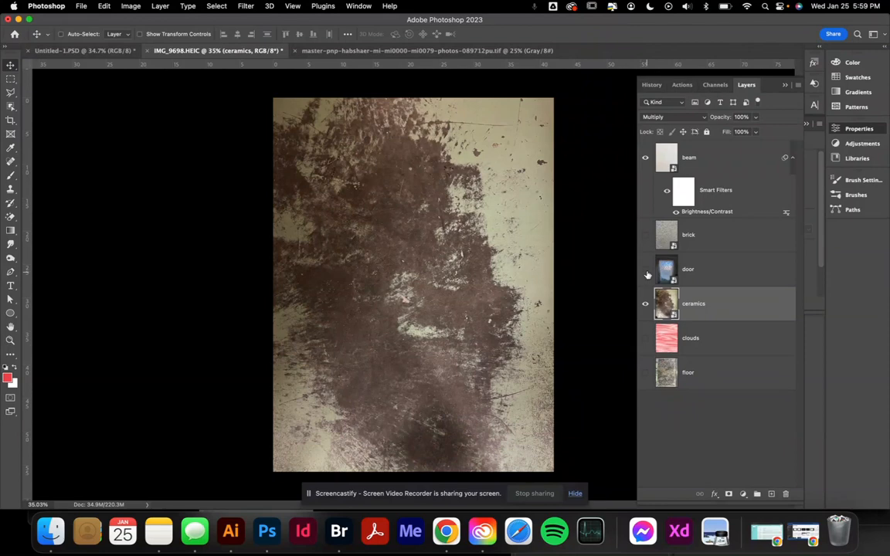
left_click(645, 269)
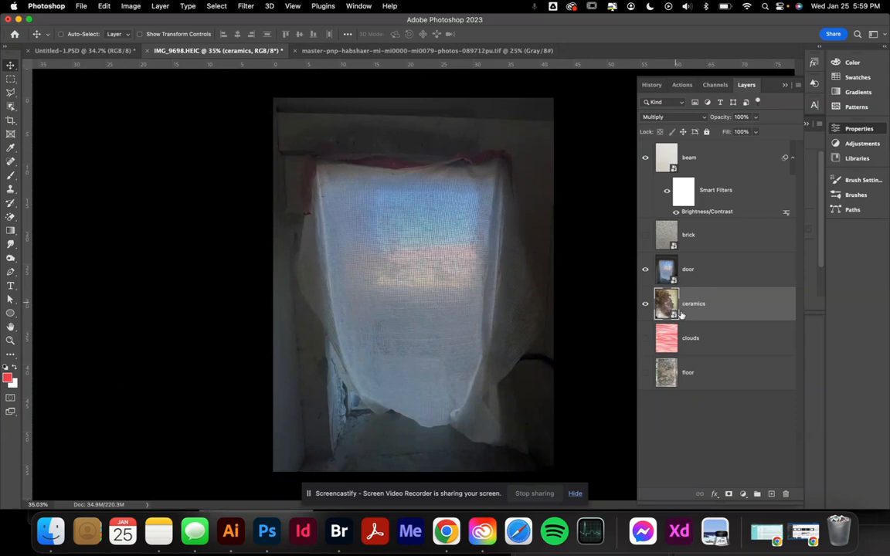
left_click(689, 158)
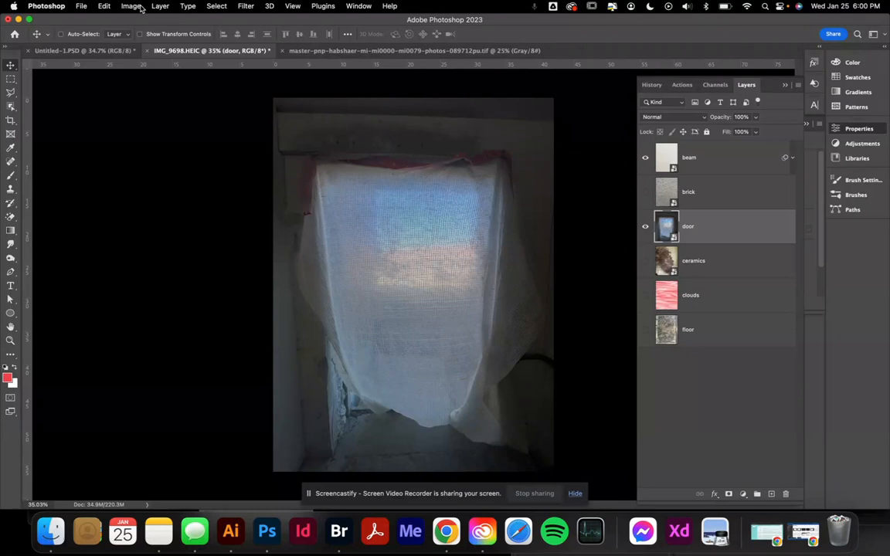
mouse_move(585, 178)
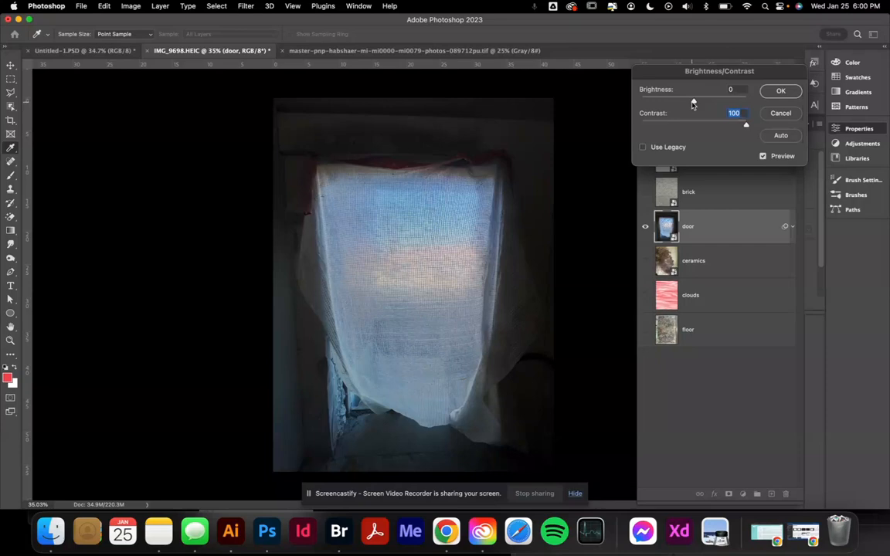
left_click_drag(694, 101, 641, 101)
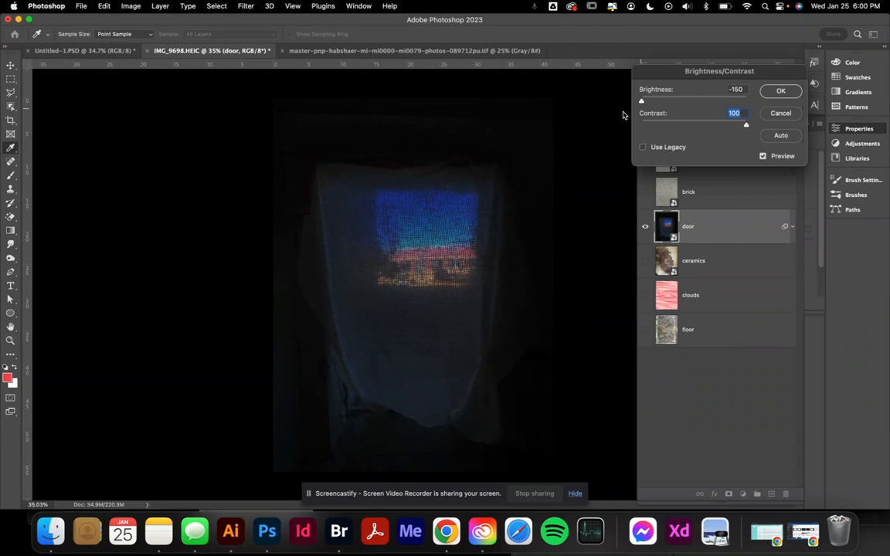
left_click(781, 90)
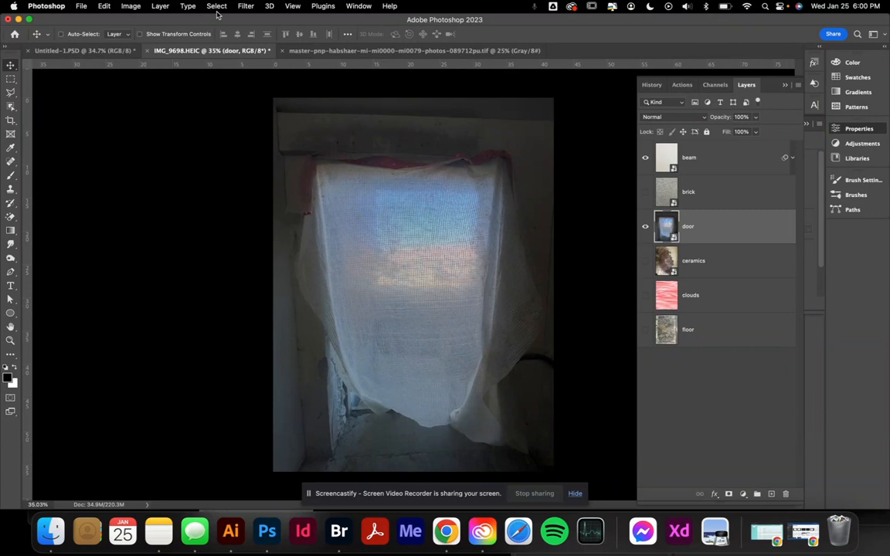
- Apply a Threshold adjustment at level 147 to the door texture
left_click(131, 6)
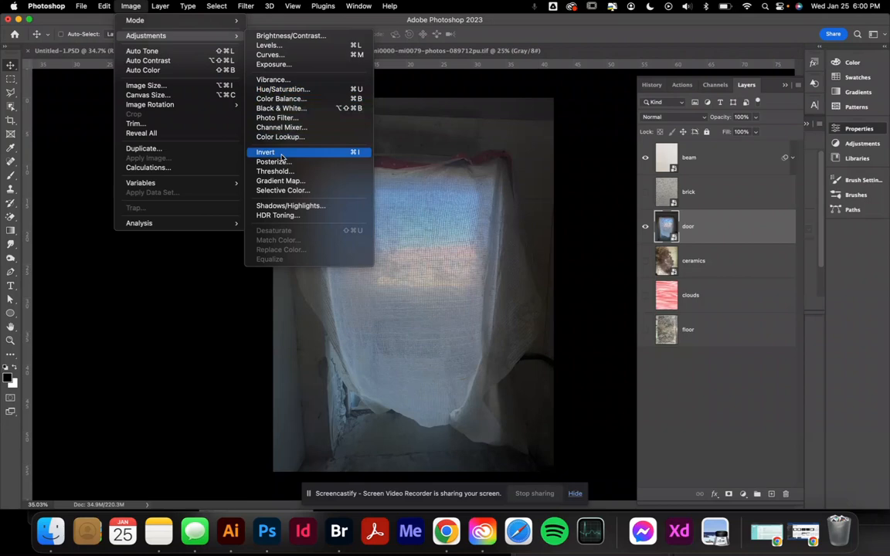
left_click(276, 171)
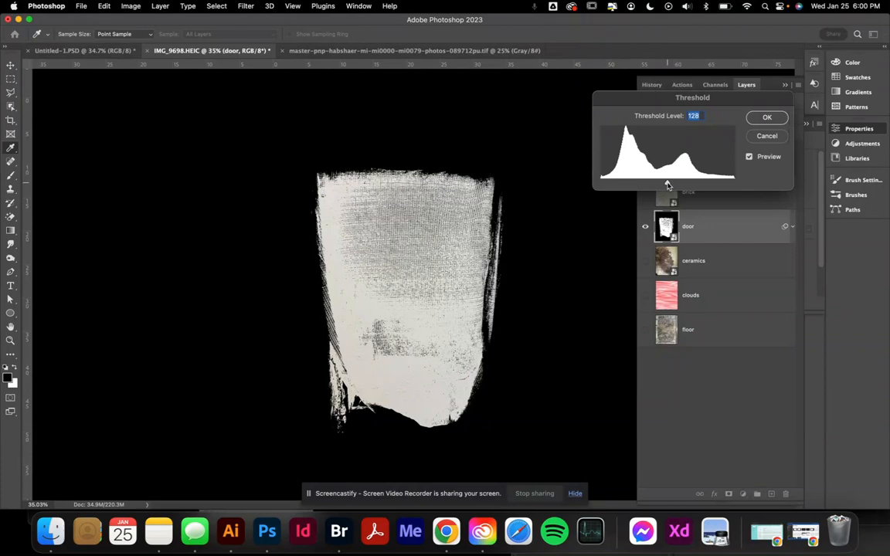
left_click_drag(670, 183, 686, 183)
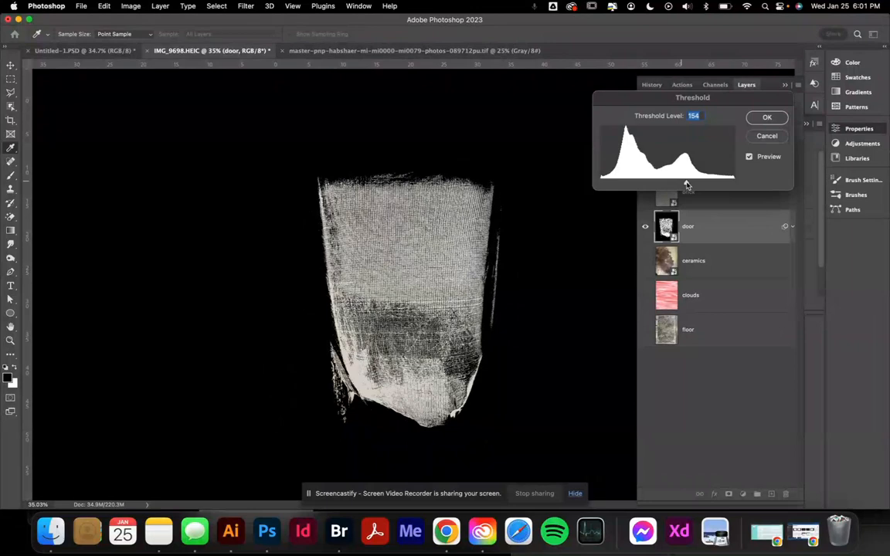
left_click_drag(684, 183, 677, 183)
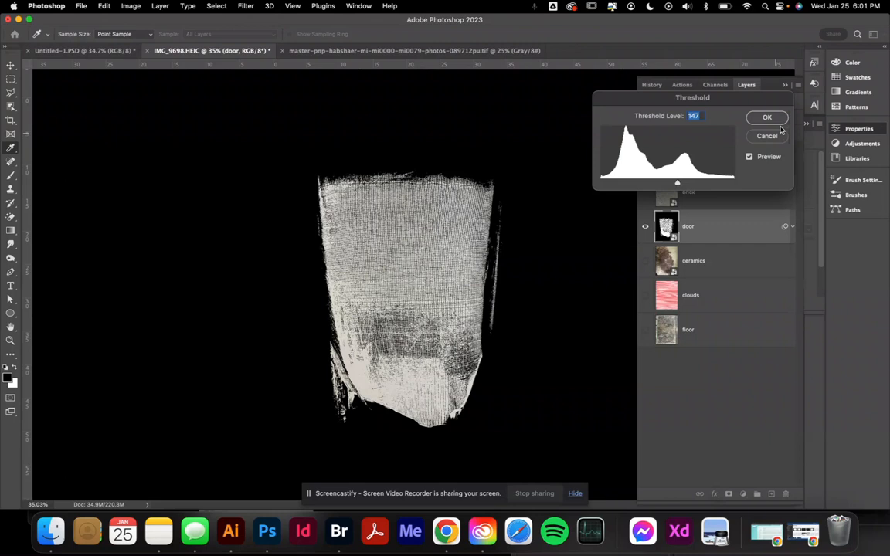
left_click(766, 117)
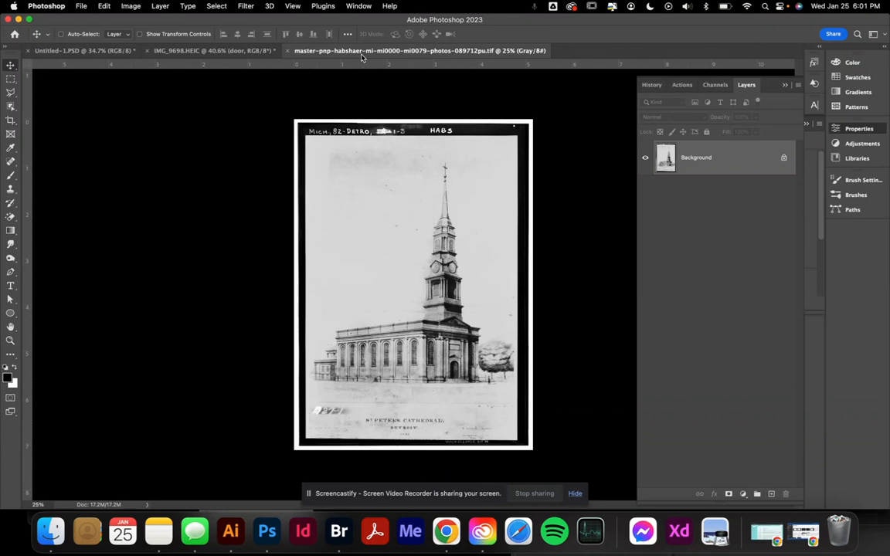
- Unlock the church photo's Background layer by double-clicking it
double_click(696, 157)
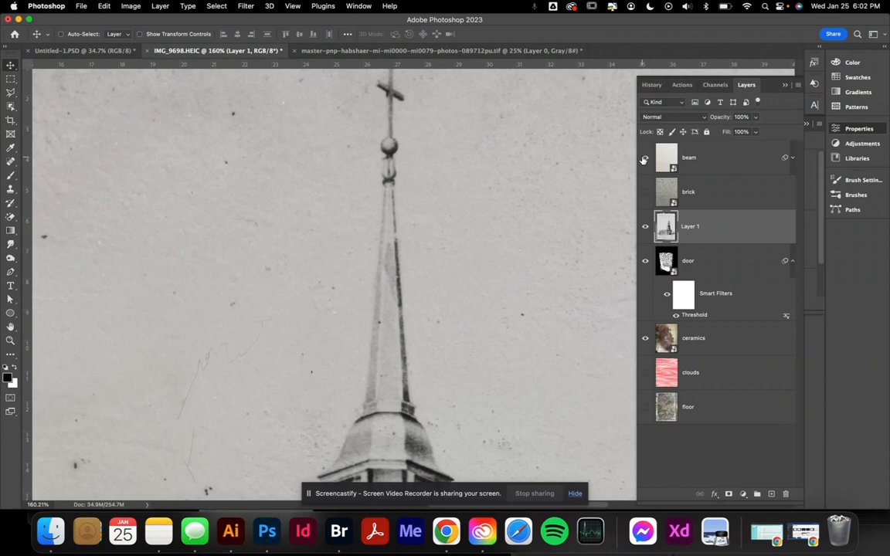
- Show the beam layer, try Pin Light blending, then toggle the layer again
left_click(672, 117)
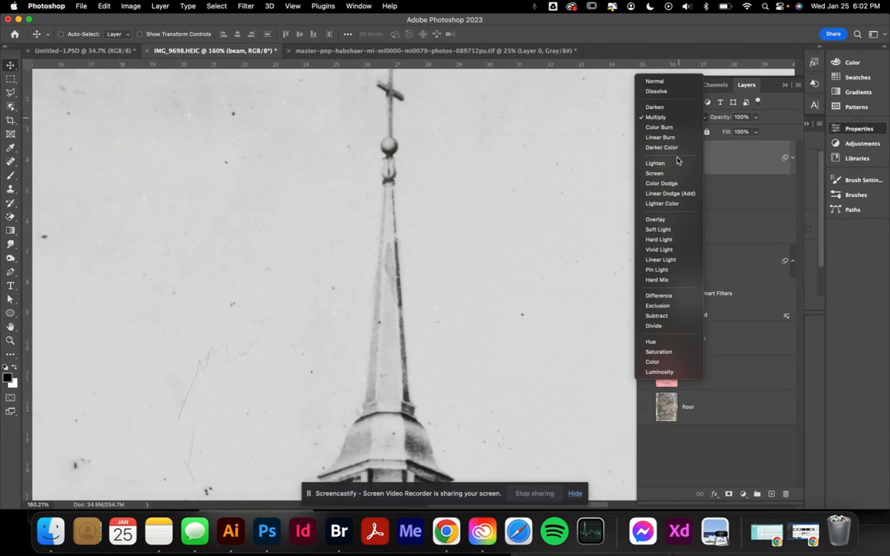
left_click(657, 269)
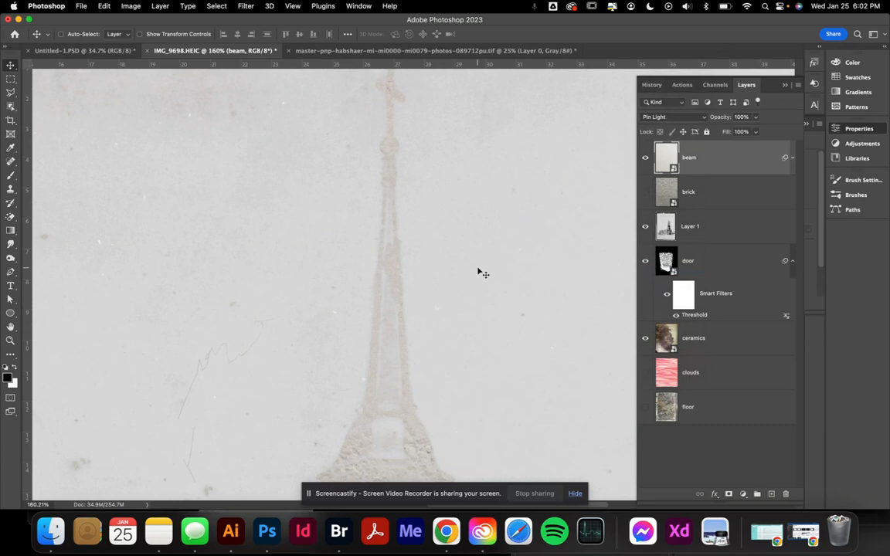
left_click(673, 117)
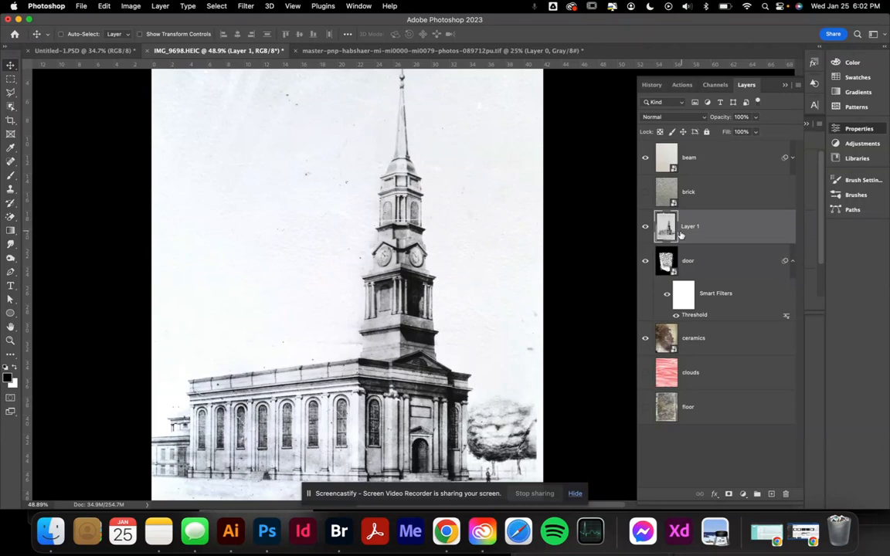
- Select Layer 1 and set its blend mode to Overlay
left_click(672, 117)
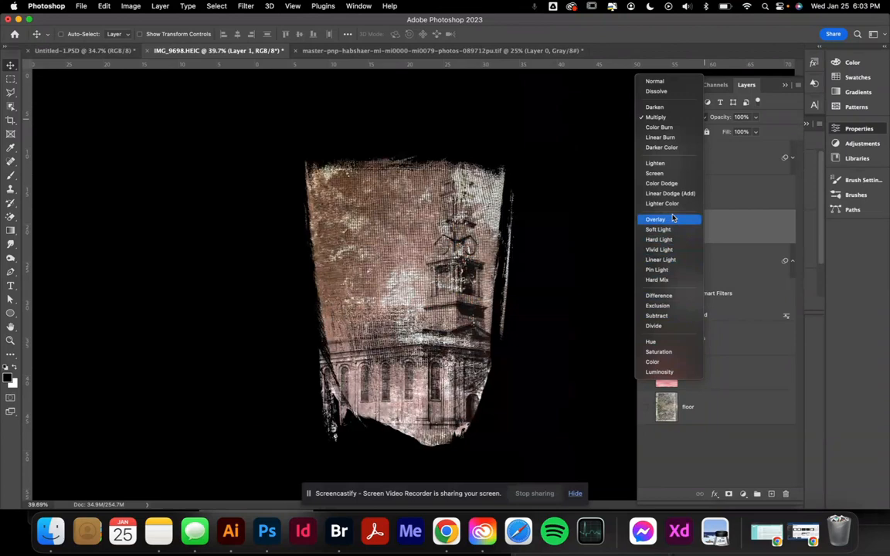
left_click(655, 218)
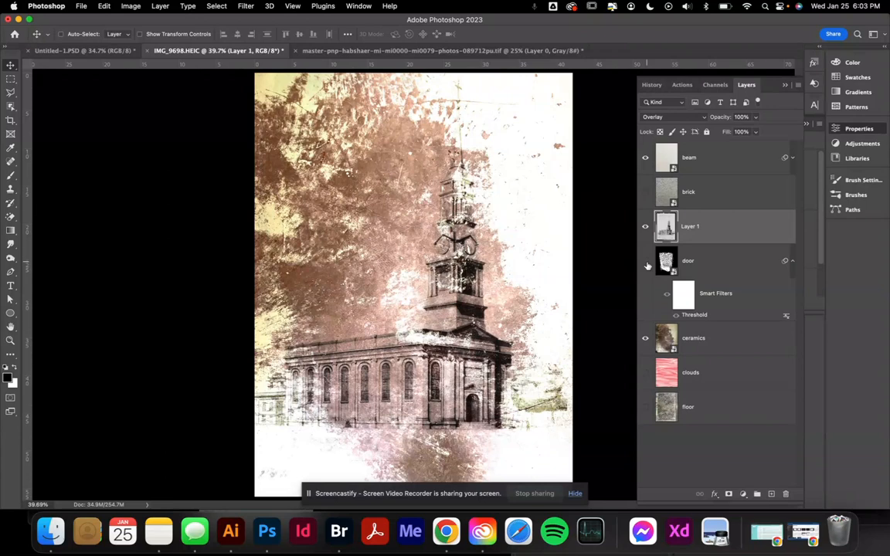
- Hide the door layer, show the floor layer, and blend Layer 1 with Divide
left_click(671, 117)
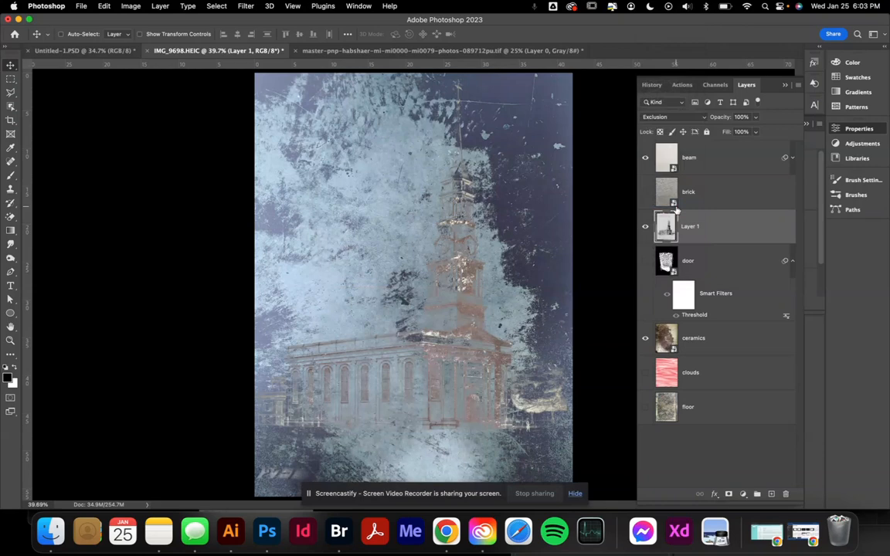
left_click(672, 116)
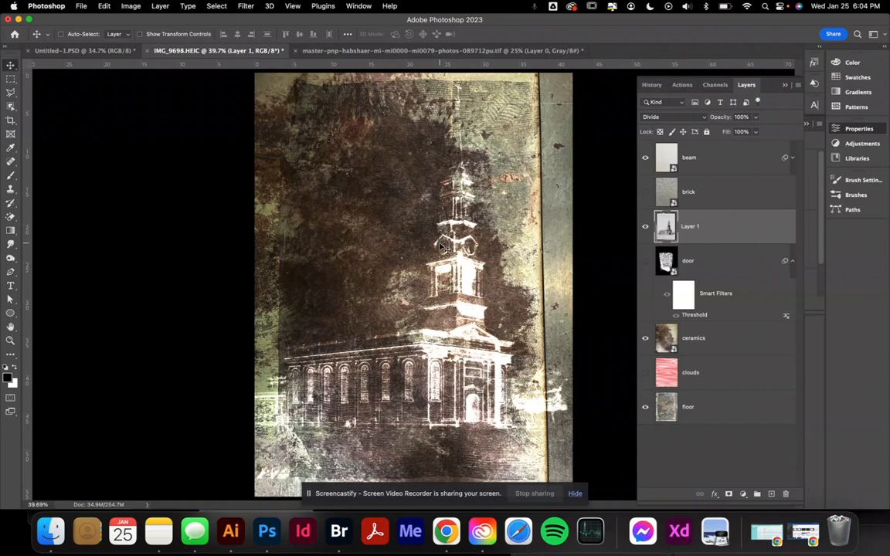
left_click(230, 531)
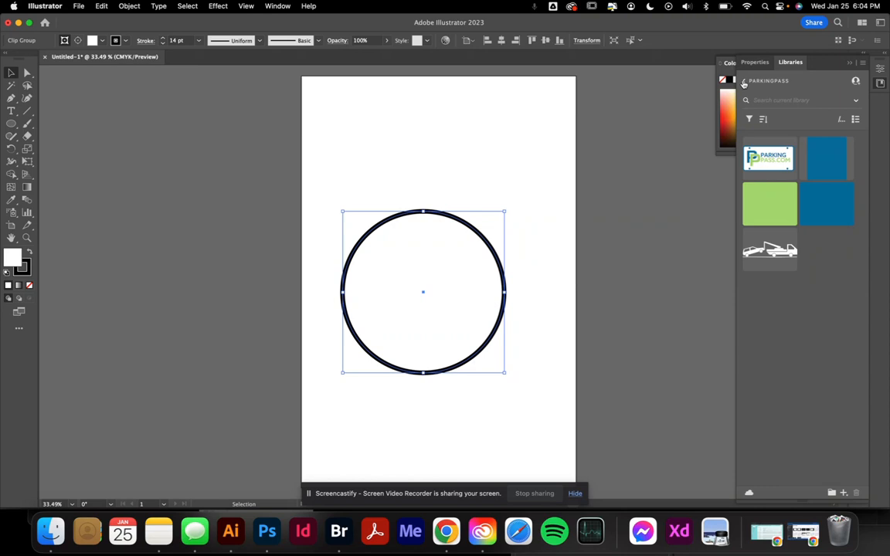
- Return to All libraries in the Libraries panel and open a listed library
left_click(767, 80)
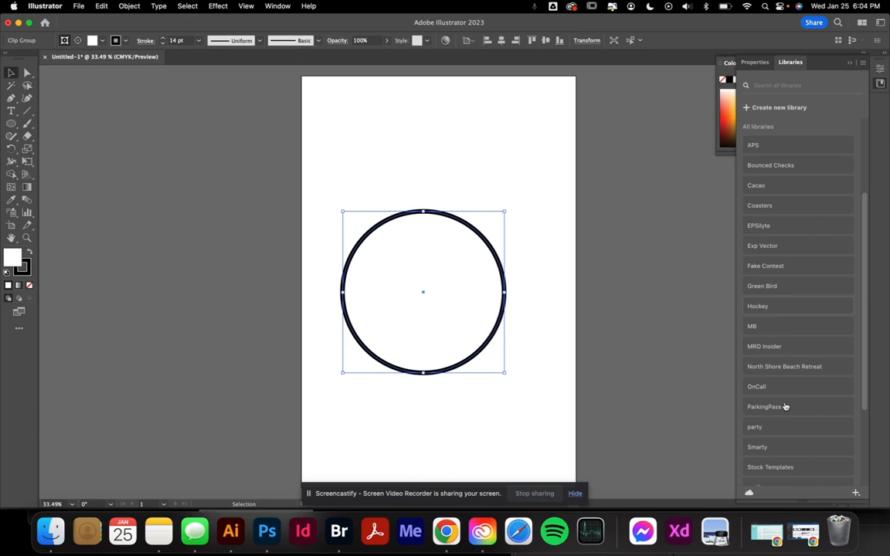
left_click(758, 447)
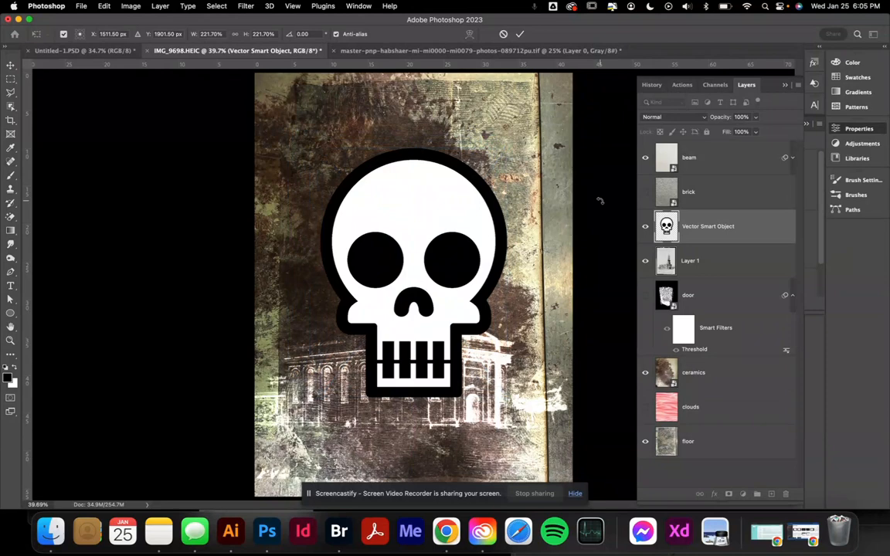
- Commit the pasted skull Smart Object's placement over the cathedral collage
left_click(673, 117)
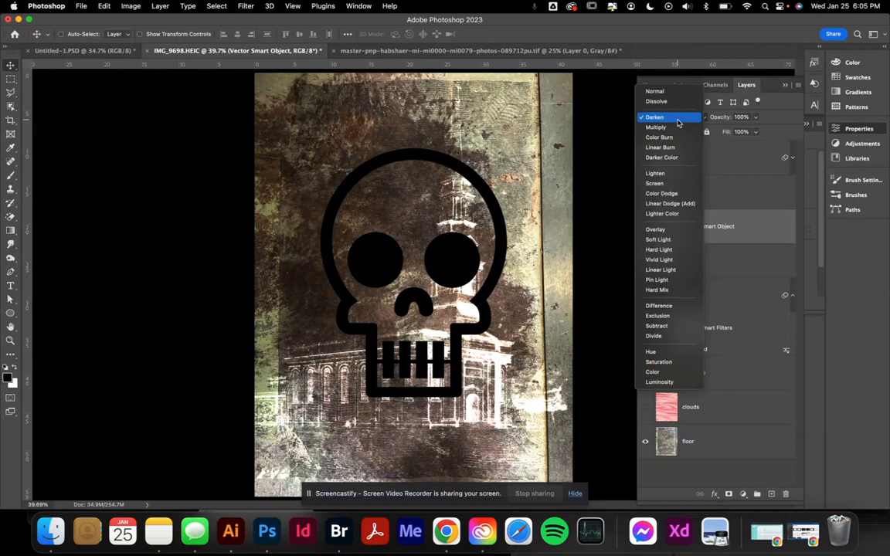